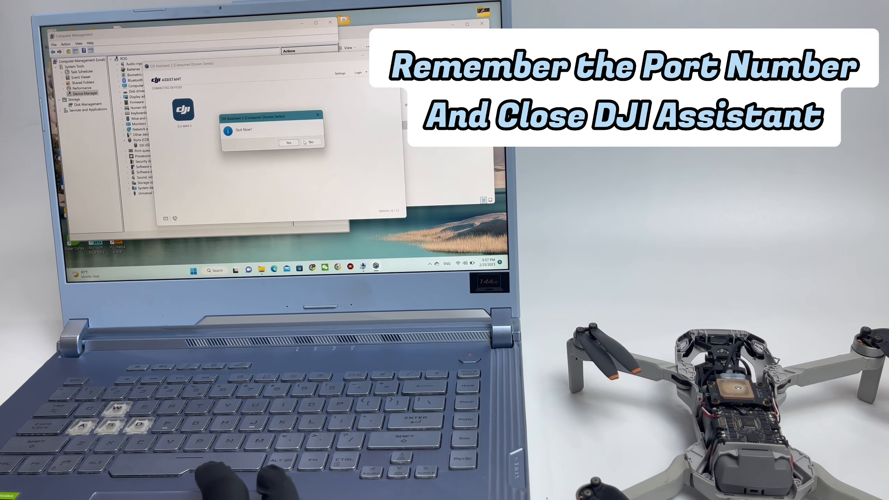
Confirm quitting DJI Assistant and select the DJI Error 40011 folder path for editing
click(289, 142)
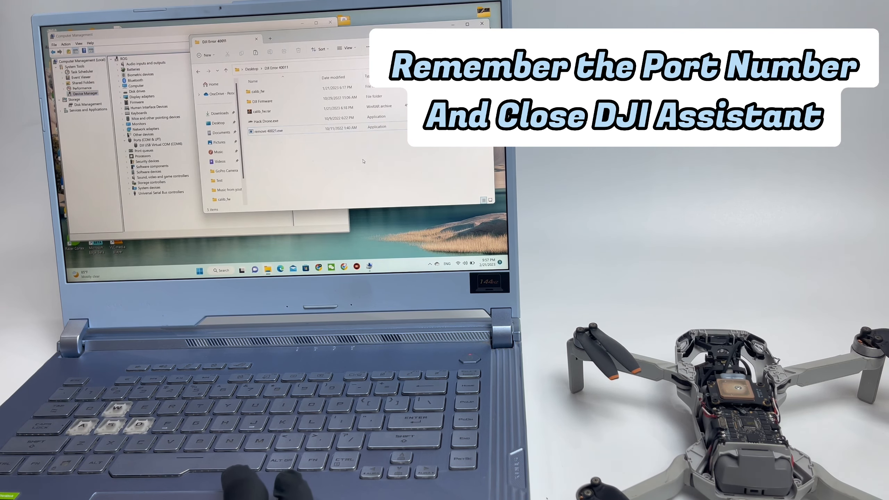
click(277, 67)
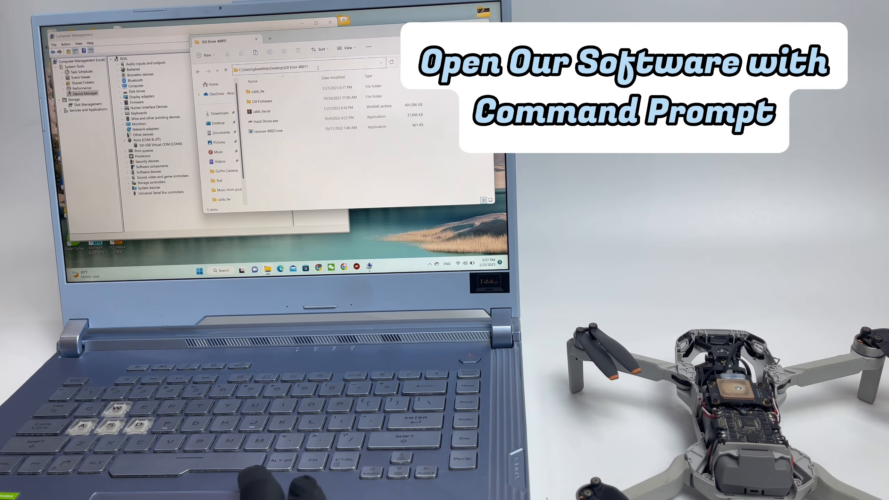
Run "remove 40021.exe" with the drone's COM port from a Command Prompt in the folder
click(285, 66)
text("remove 40021.exe" port com)
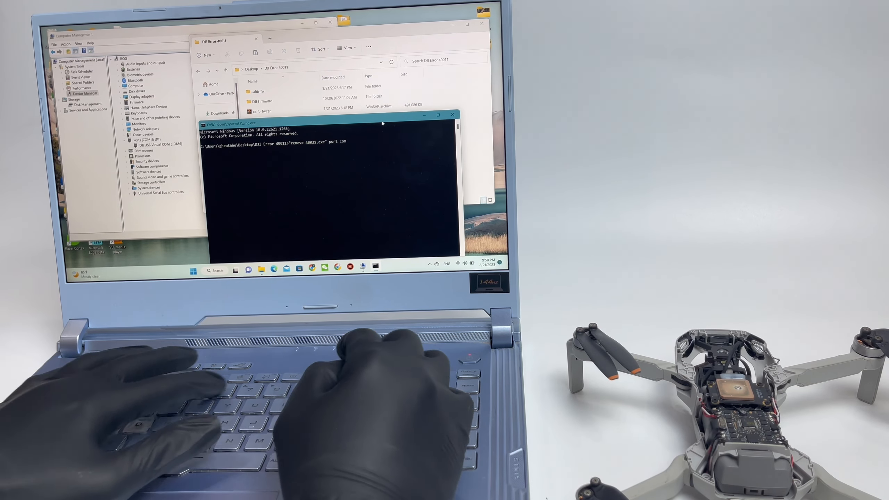
key(Enter)
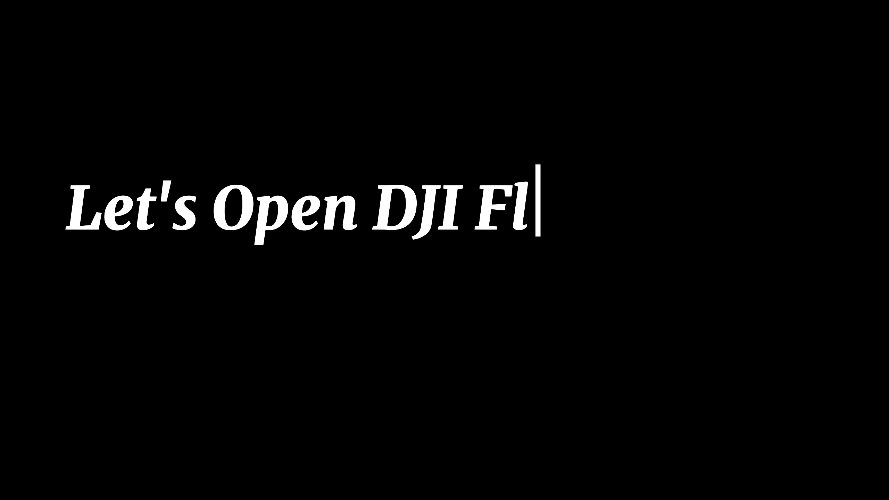
Add the caption prompting to reopen the DJI Fly app and check error 40011 again
text(y App and Check the Error Again)
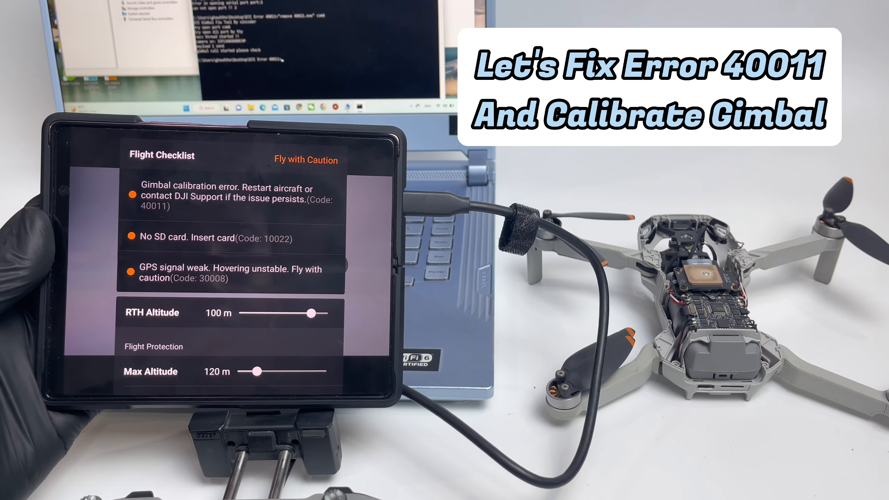
Add the calibration-firmware caption and start flashing the selected firmware in DroneHacks
text(Fix Error 40011 n)
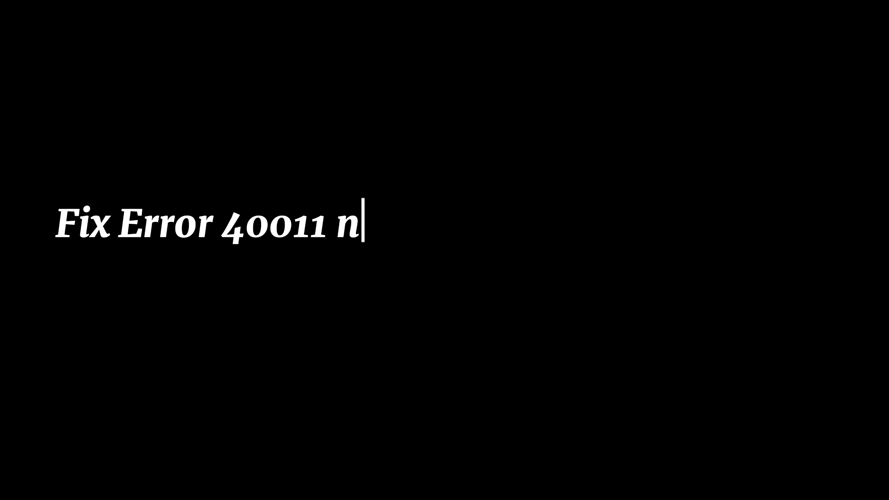
text(eed Calibration Firmware. Telegram Us in the Description Below)
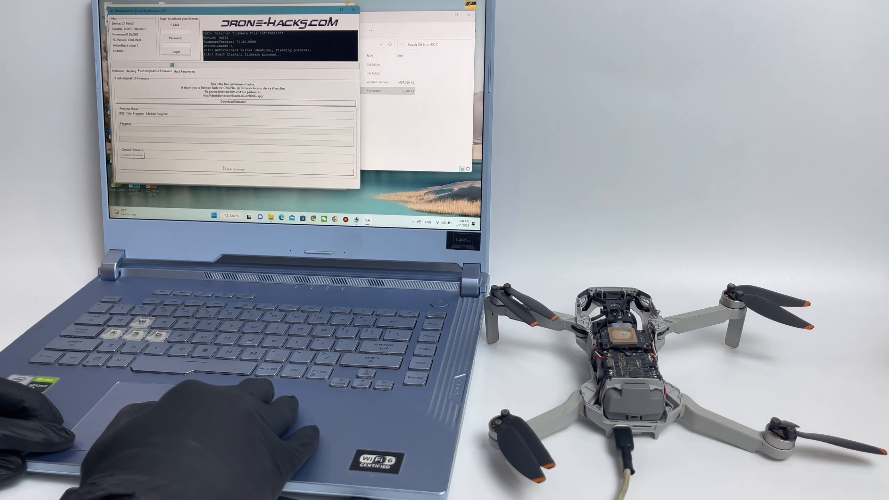
click(235, 169)
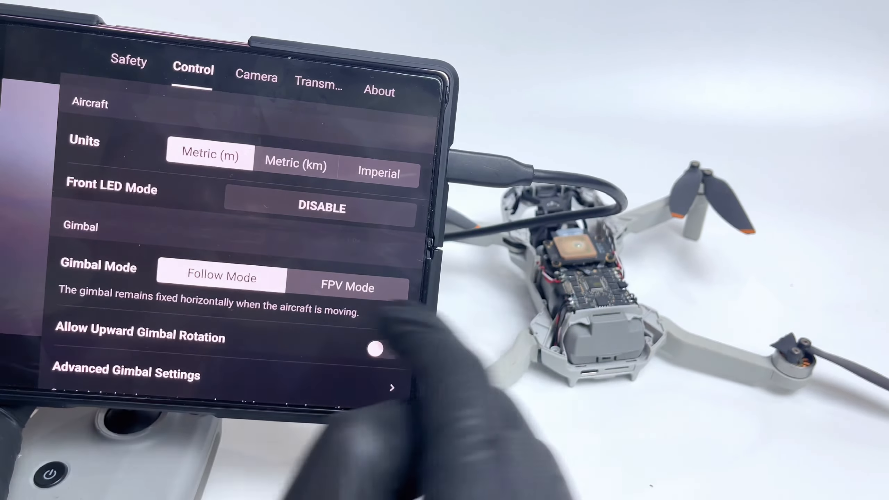
Start an AUTO gimbal calibration from Settings > Control, now running at 0%
scroll(down, 3)
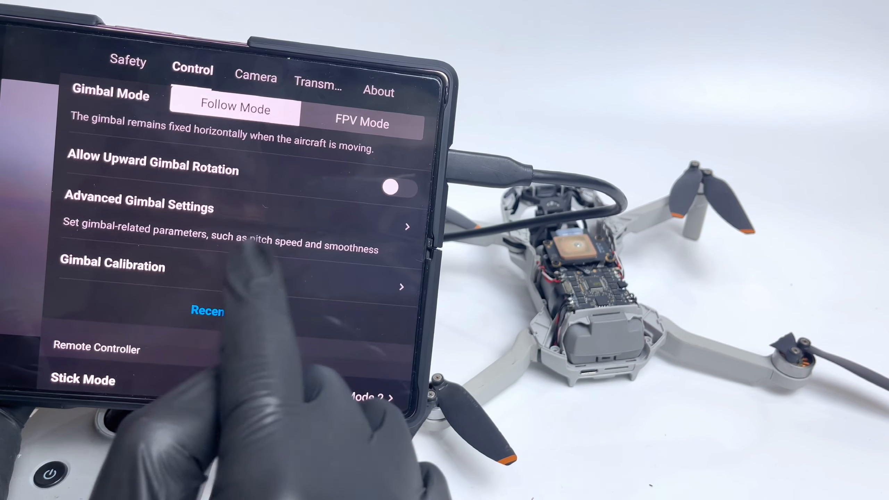
click(111, 265)
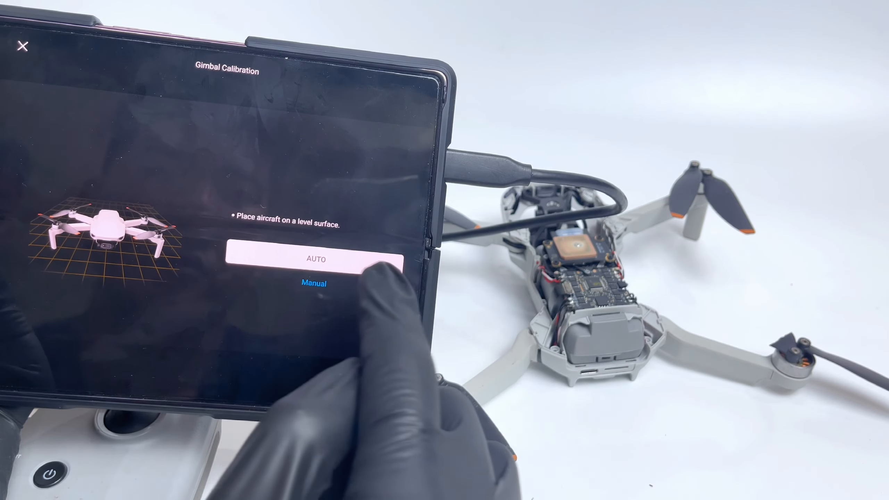
click(317, 259)
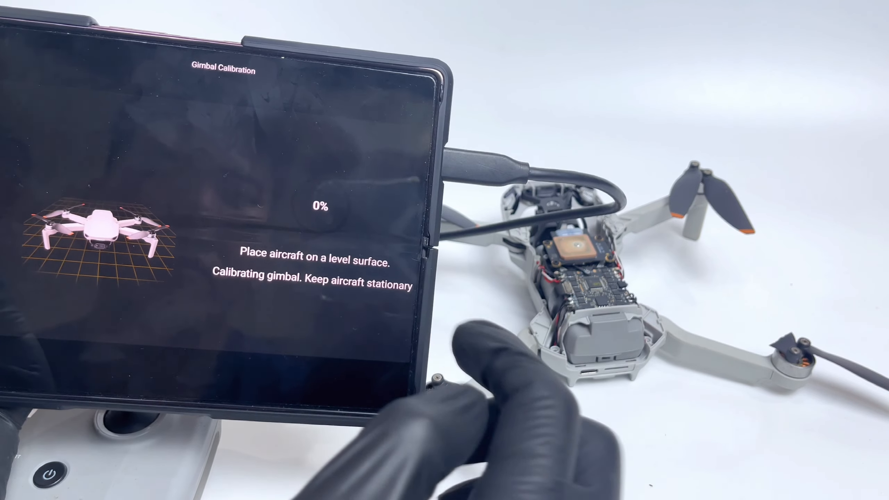